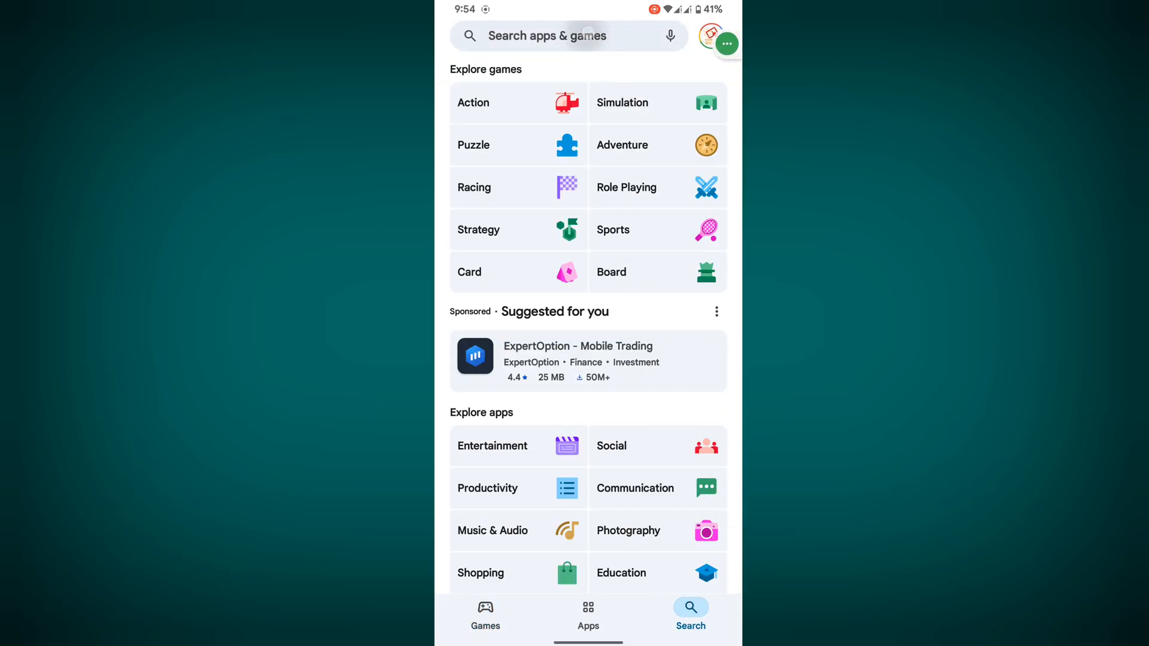
# - Search Play Store for 'instagram', confirm it shows Installed, and return to the home screen
pyautogui.write('instagram')
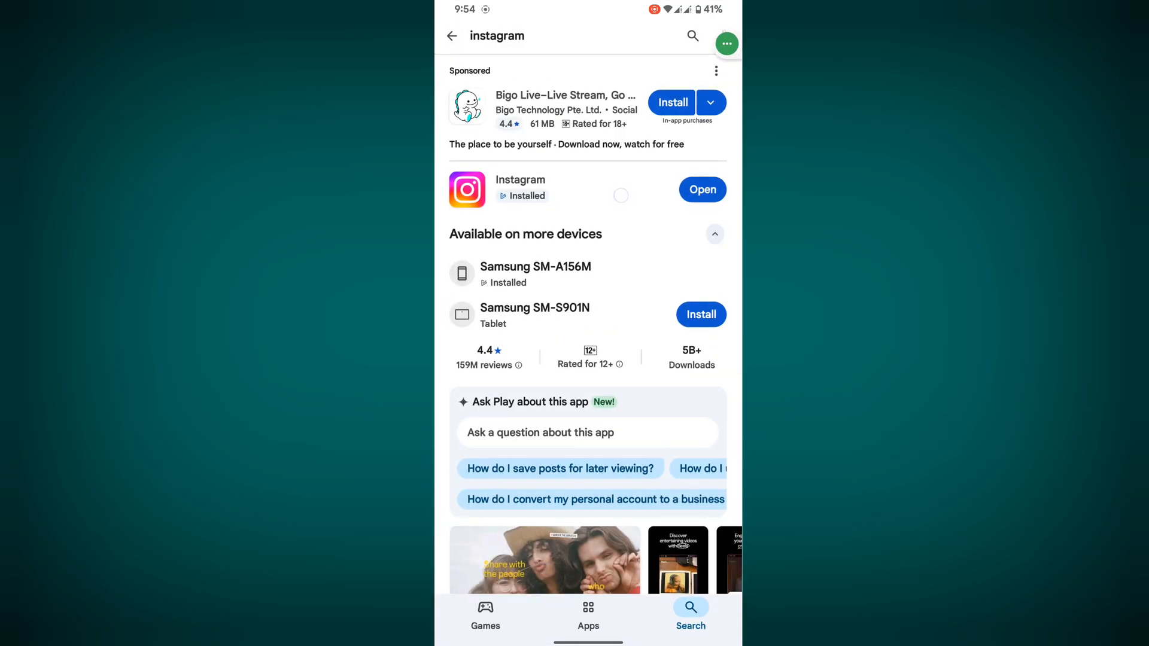
pyautogui.click(519, 180)
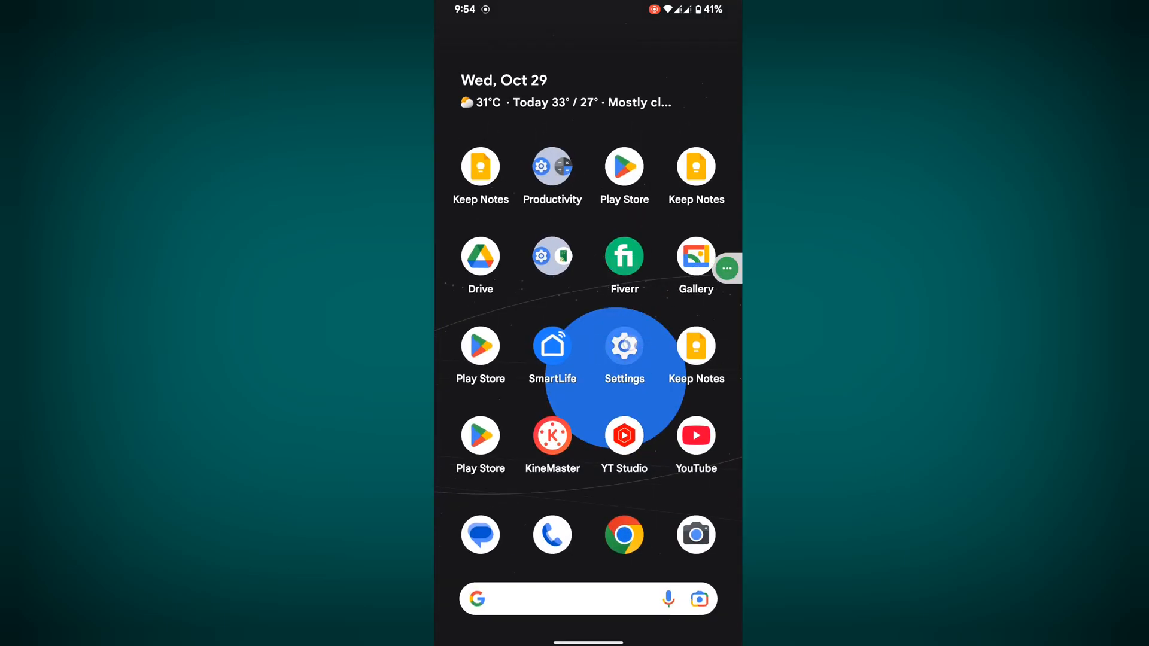
# - In Settings > Apps > Instagram, force-stop the app and clear its storage
pyautogui.click(625, 346)
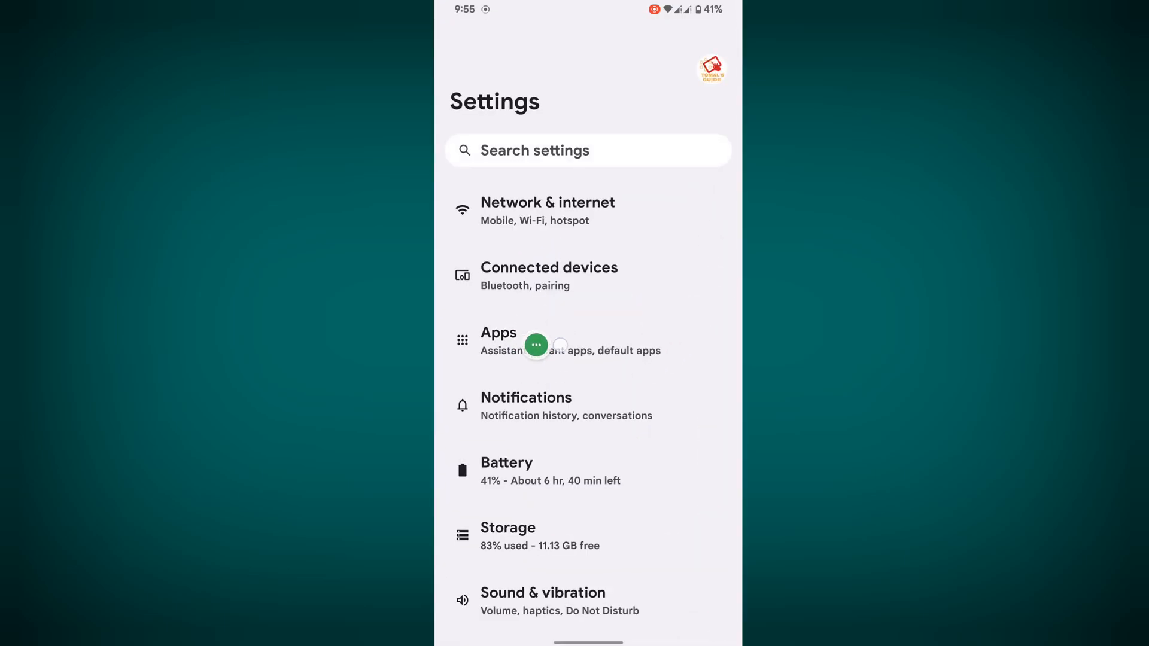
pyautogui.click(498, 340)
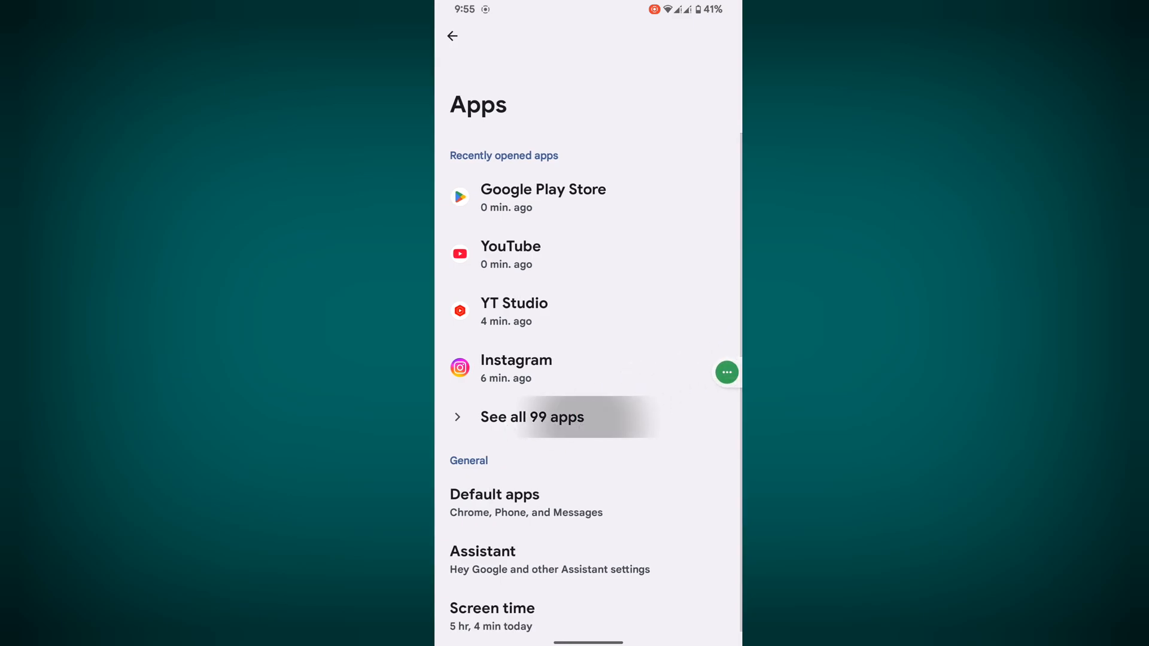
pyautogui.click(531, 417)
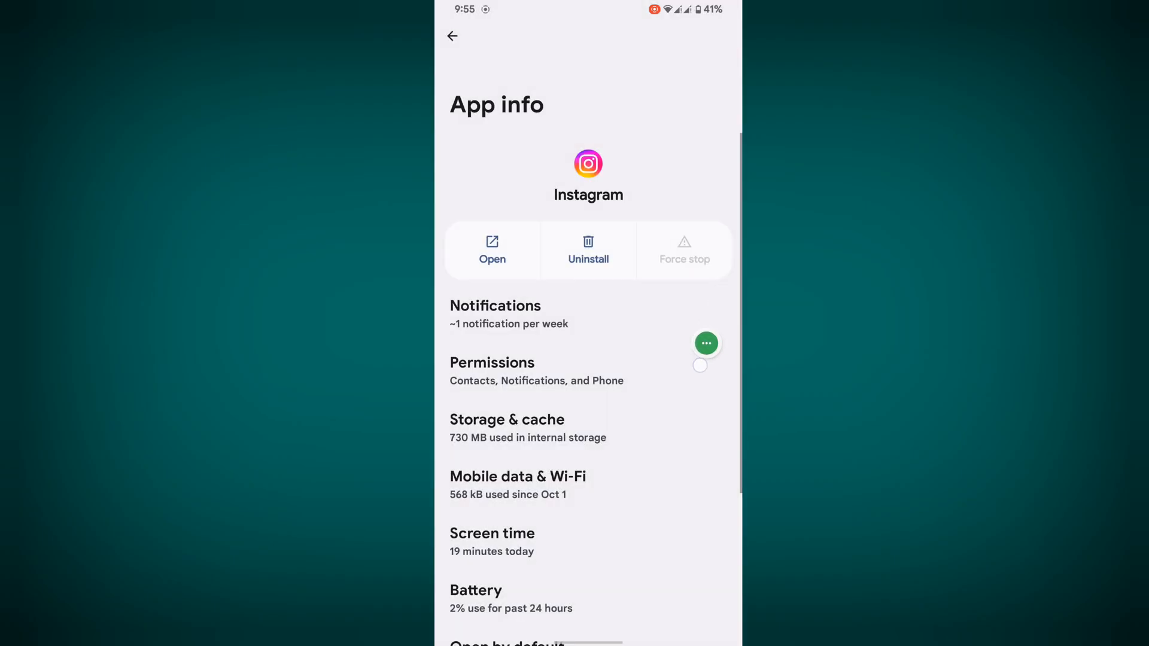
pyautogui.click(508, 420)
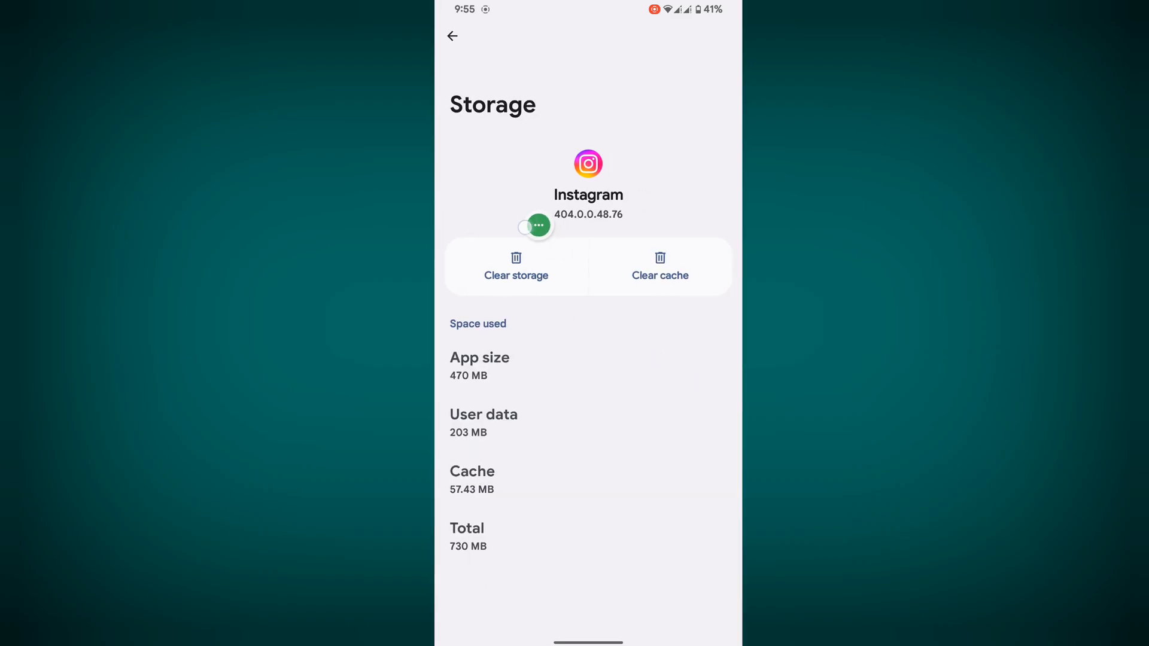
pyautogui.click(516, 269)
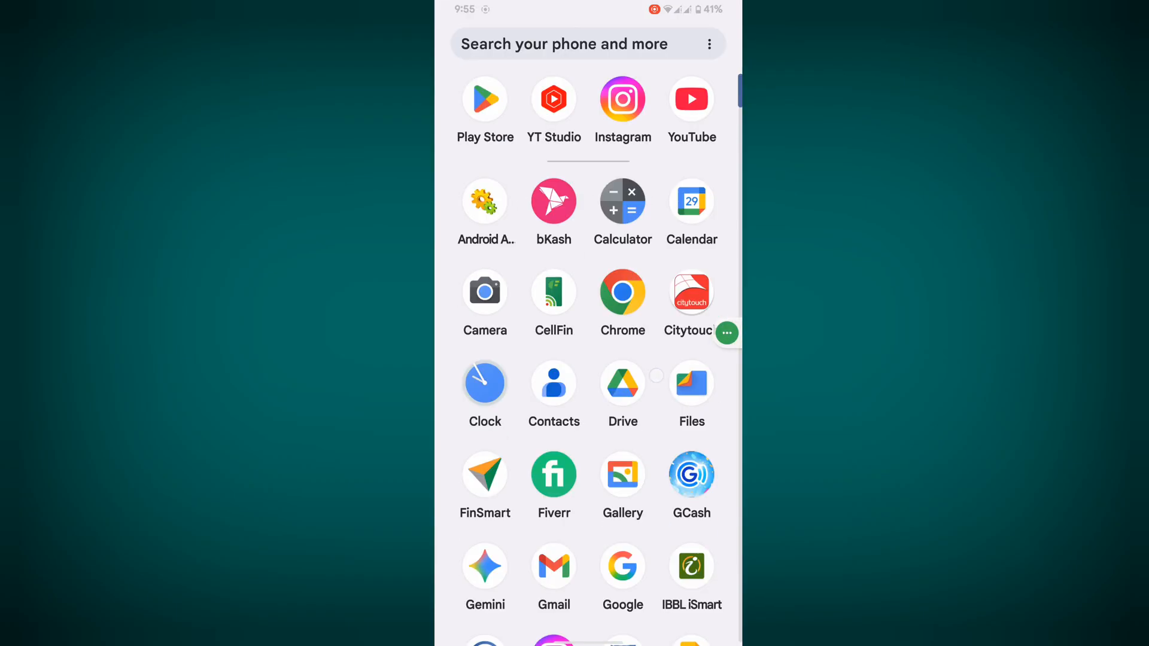
# - Relaunch Instagram, save the login info when prompted, and open the Messages inbox
pyautogui.click(623, 99)
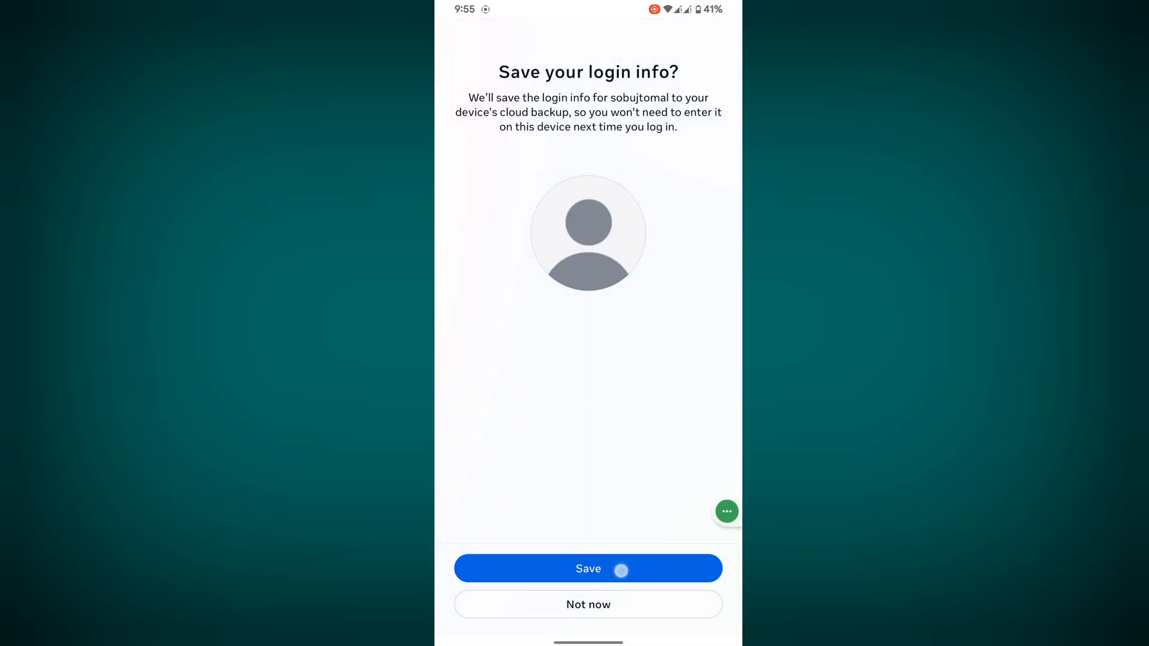
pyautogui.click(589, 569)
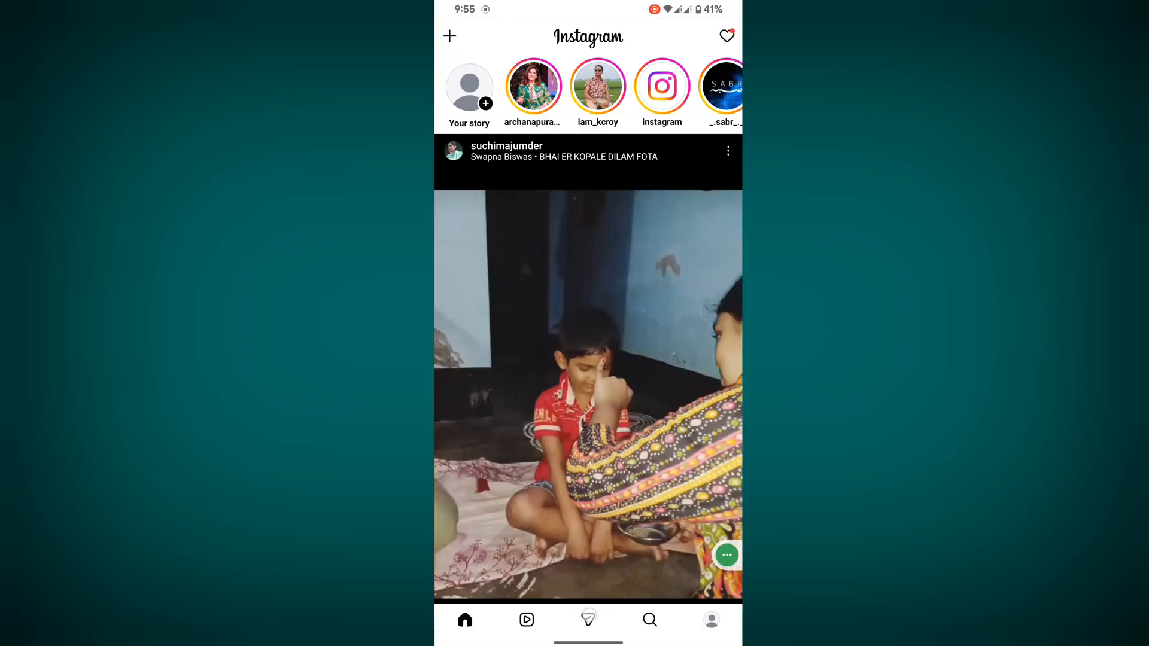
pyautogui.click(589, 620)
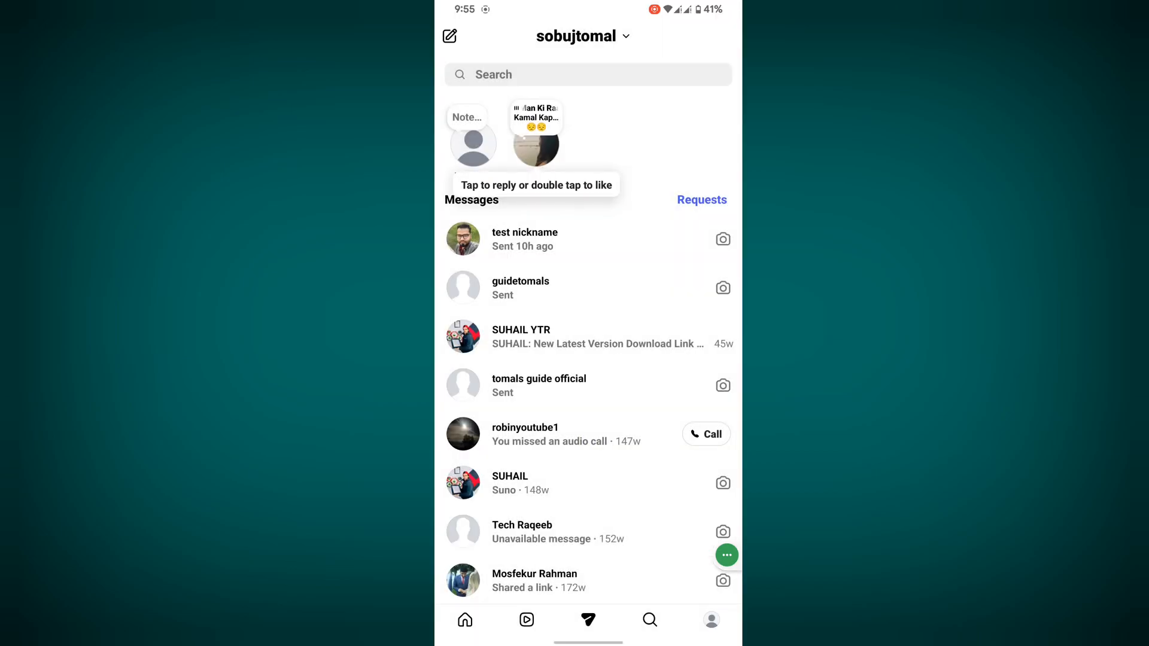